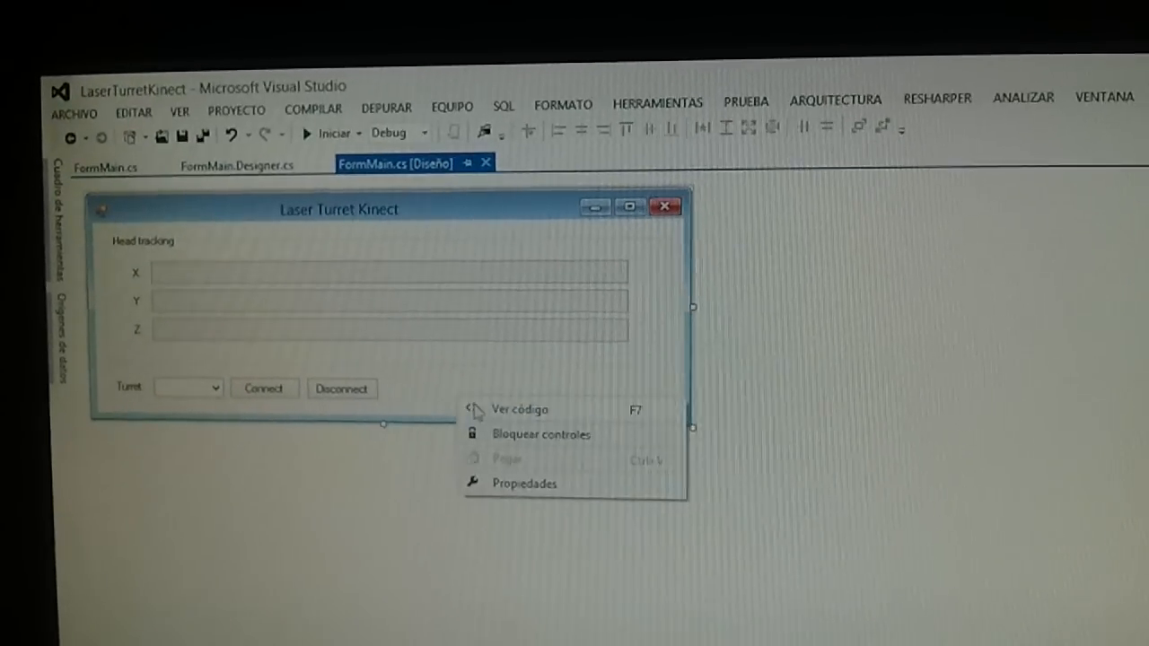
View the code behind the LaserTurretKinect form from the designer.
{"action": "left_click", "coordinate": [518, 410]}
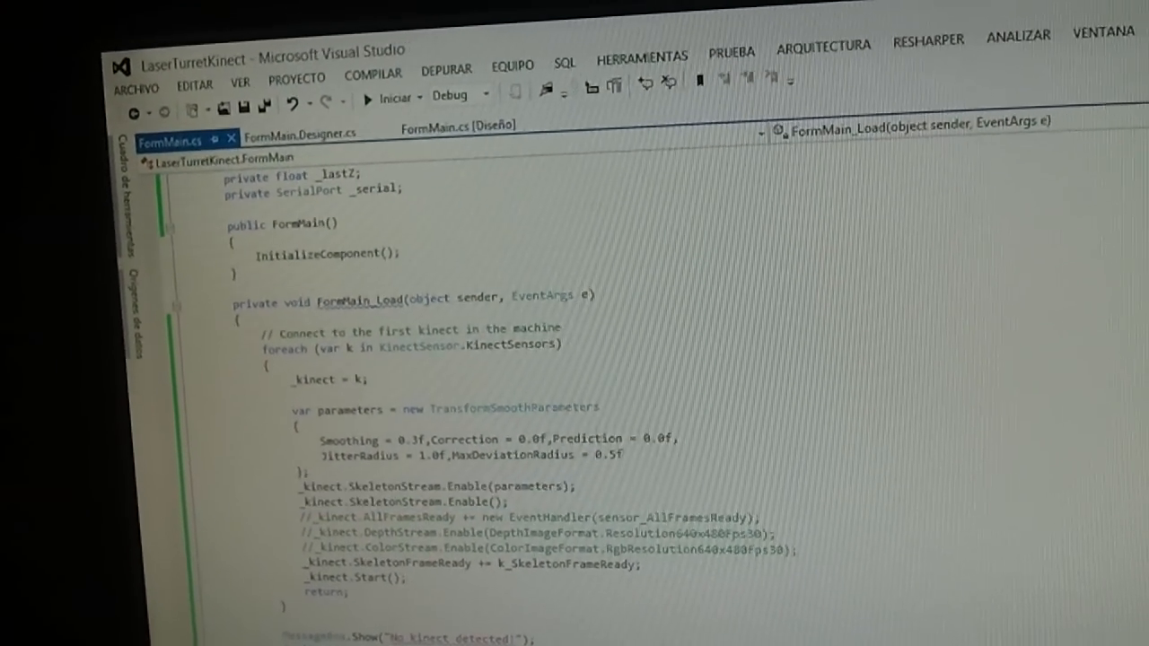
Scroll FormMain.cs to the FormMain_Load method that starts the first Kinect's skeleton stream.
{"action": "scroll", "scroll_direction": "down", "scroll_amount": 3}
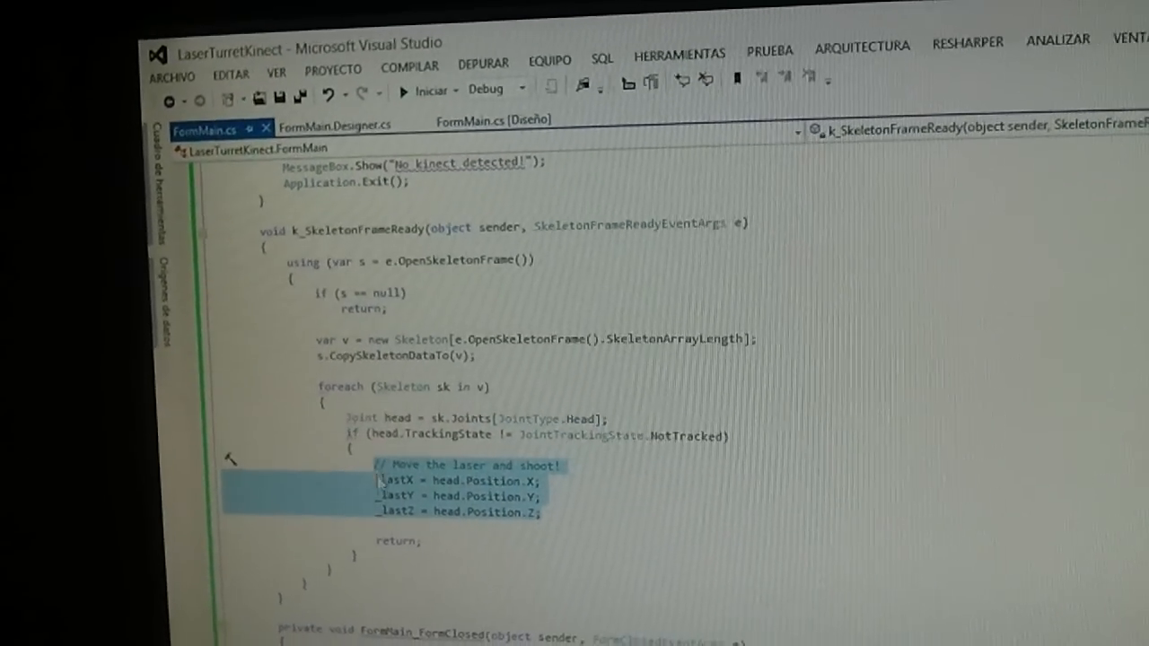
Scroll past k_SkeletonFrameReady to the map helper and timerUpdate_Tick serial writes.
{"action": "scroll", "scroll_direction": "down", "scroll_amount": 3}
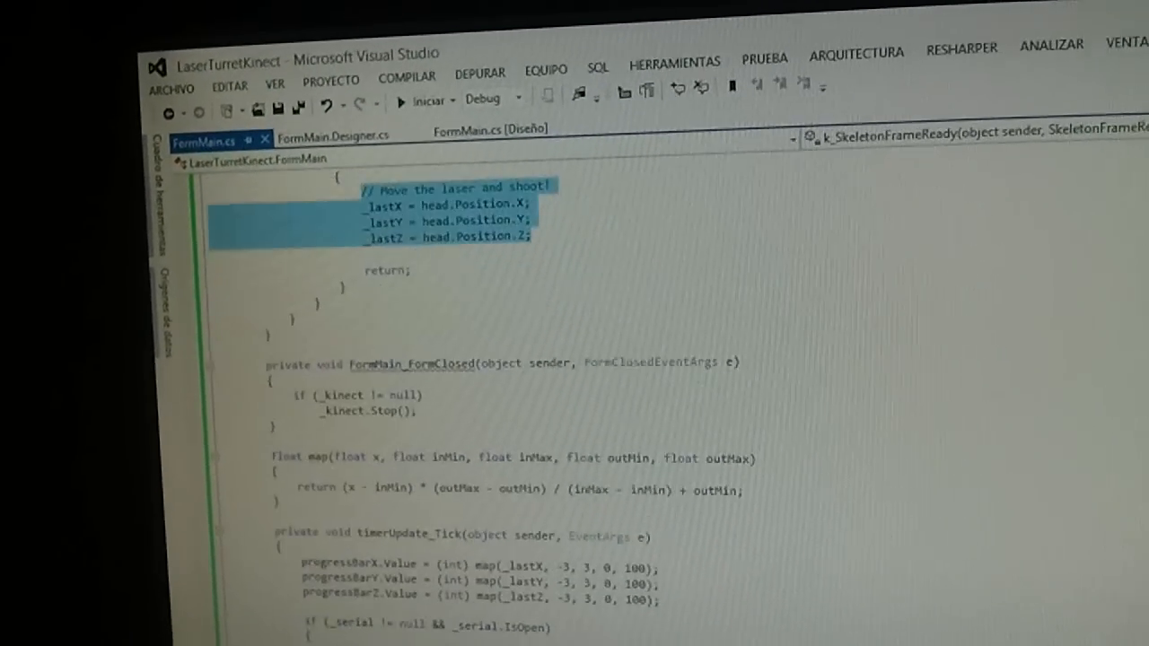
{"action": "scroll", "scroll_direction": "down", "scroll_amount": 3}
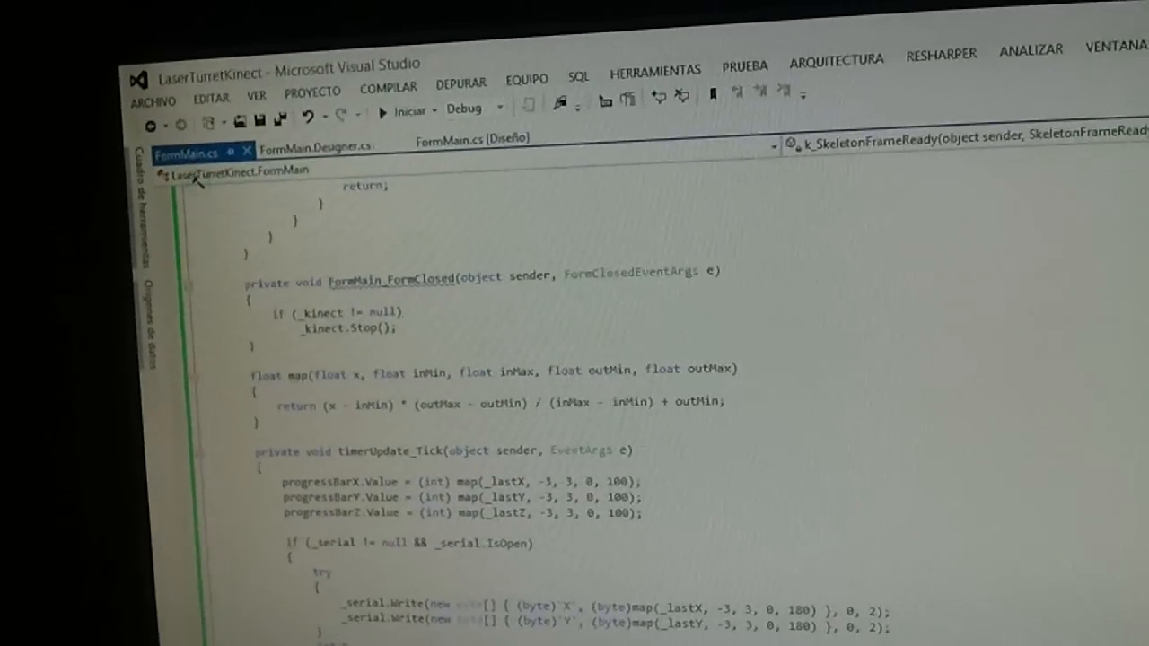